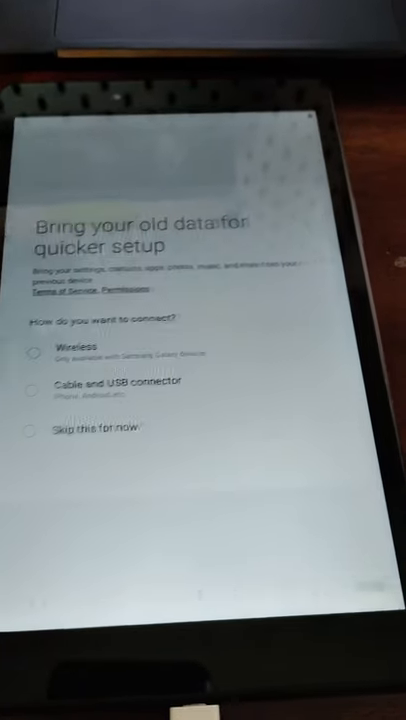
- Pick an option on the 'Bring your old data' screen to continue setup
click(26, 428)
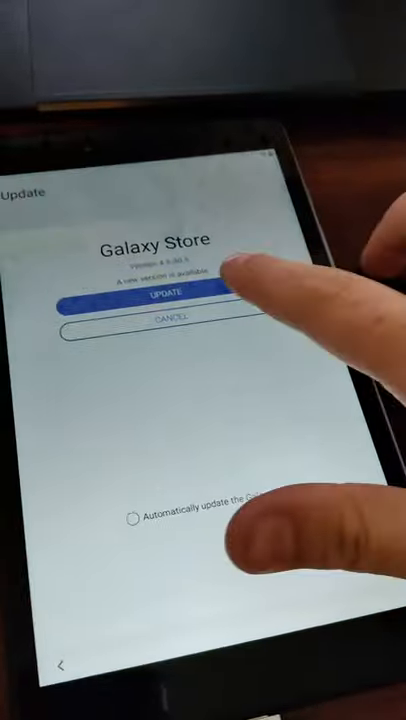
- Update the Galaxy Store app and accept the data usage notice
click(162, 295)
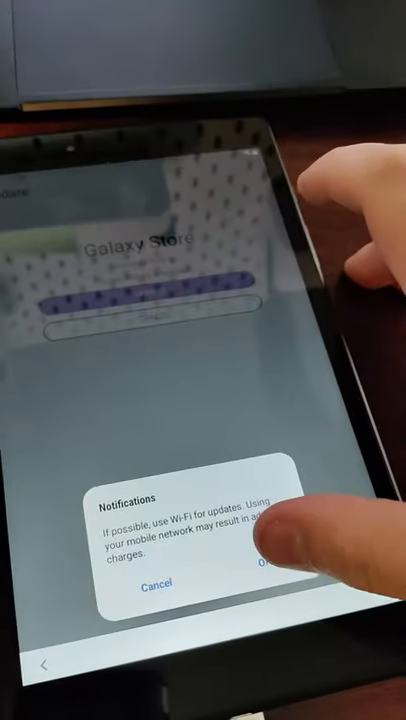
click(270, 585)
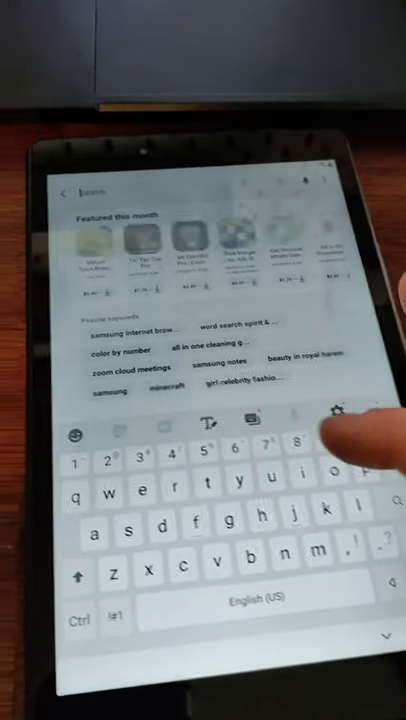
- Enter 'hidden' in the Galaxy Store search
text(h)
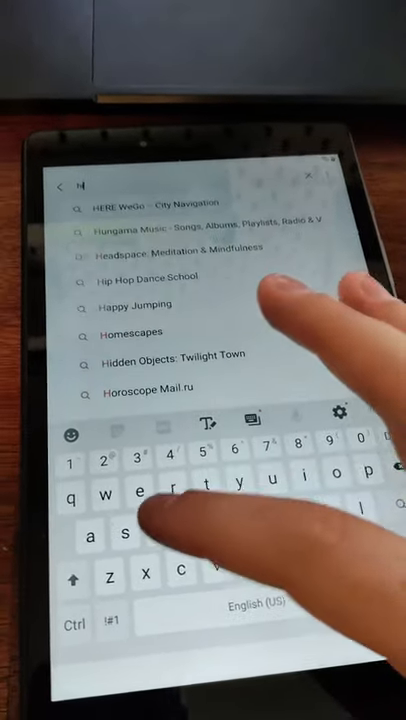
text(idden)
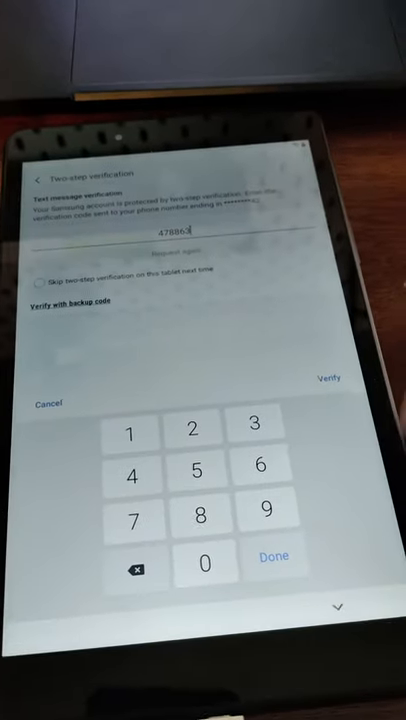
- Submit the texted two-step verification code for the Samsung account
click(323, 380)
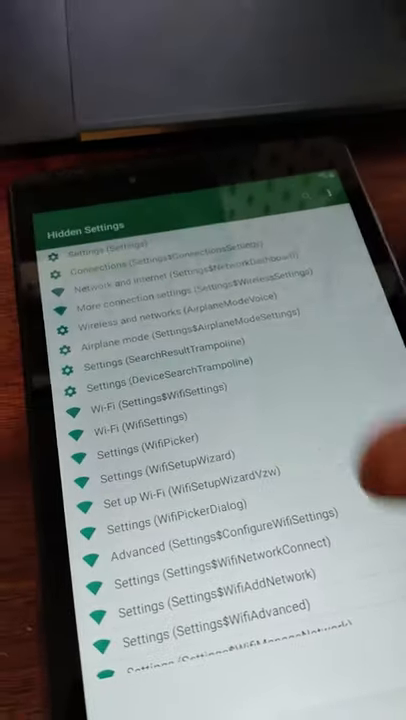
- Search Hidden Settings and open Select screen lock (SetupChooseLockGeneric)
text(hi)
text(gener)
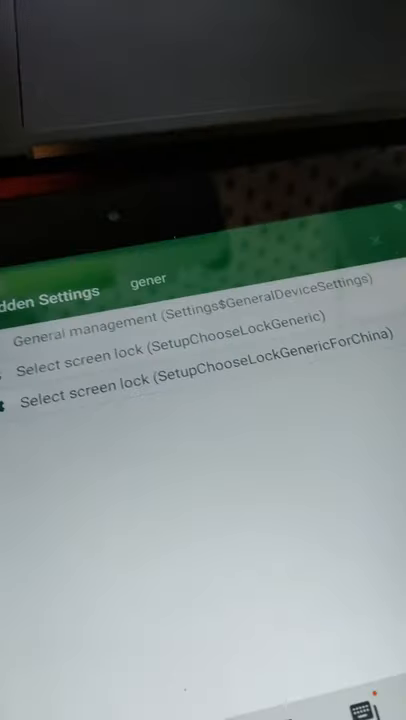
click(200, 363)
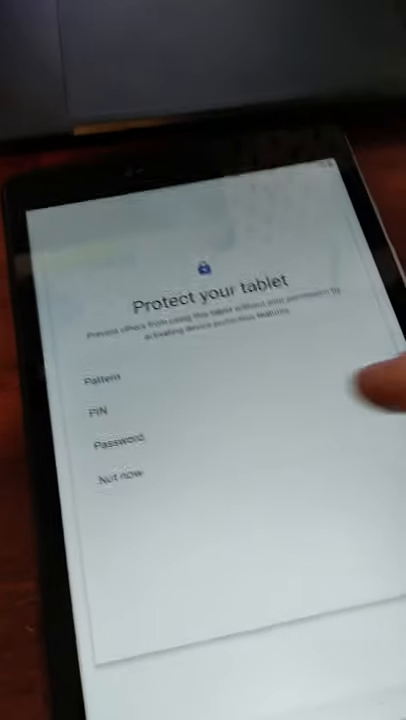
- Choose a screen lock method on the Protect your tablet screen
click(98, 409)
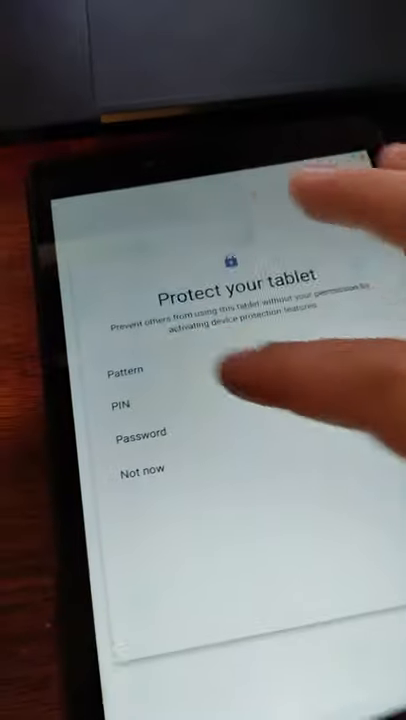
click(124, 372)
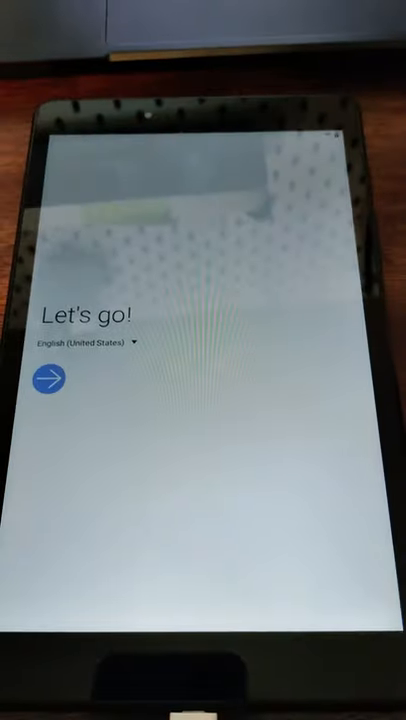
- Begin setup, accept all agreements, and choose Skip this for now for old data
click(50, 378)
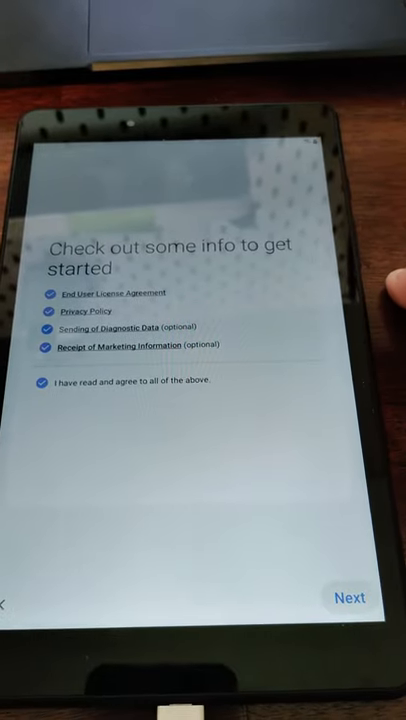
click(349, 598)
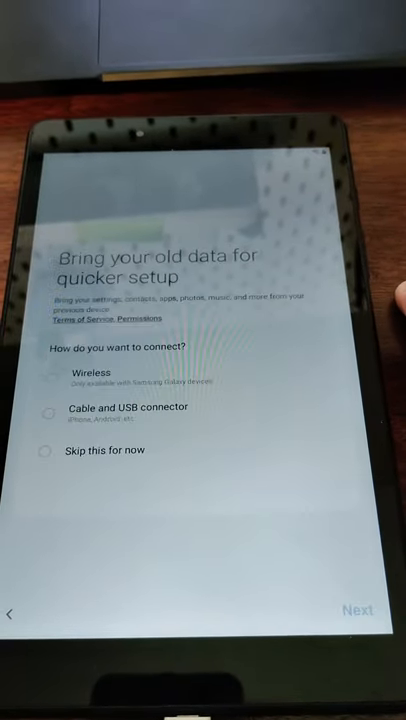
click(55, 458)
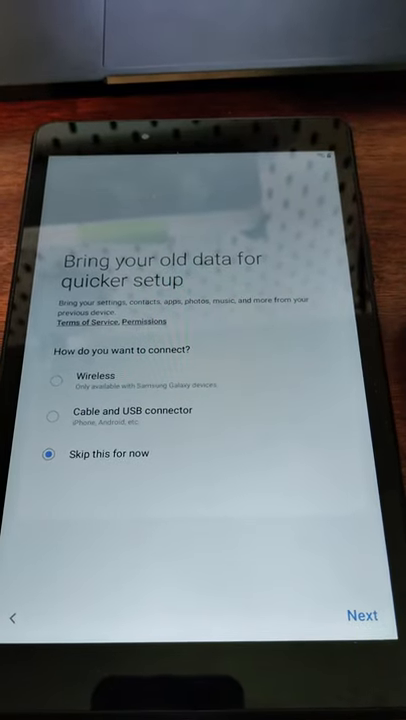
click(364, 615)
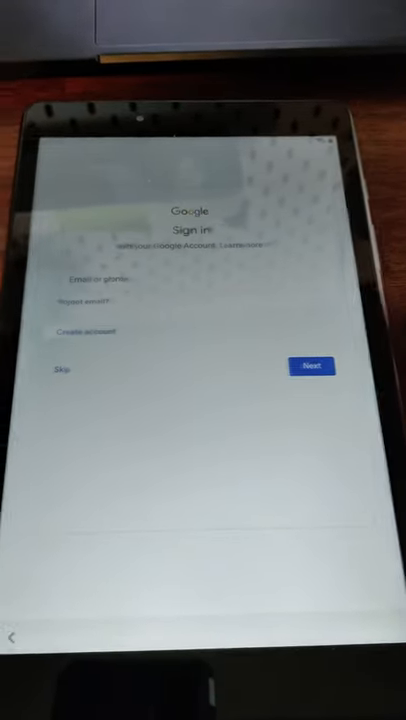
- Skip Google sign-in and confirm continuing without an account
click(62, 367)
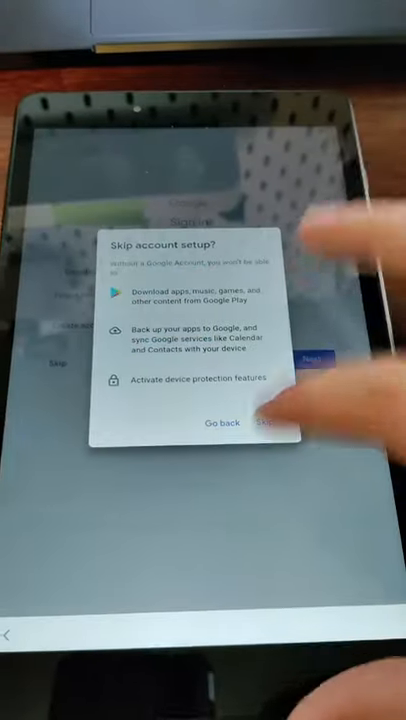
click(274, 423)
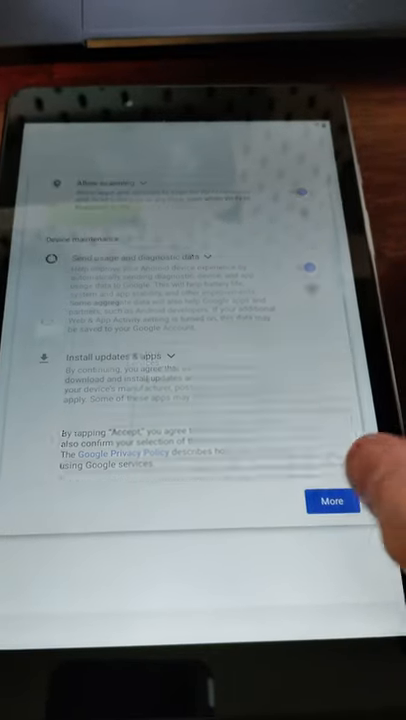
- Accept the Google services terms and confirm the app selection to finish setup
click(331, 501)
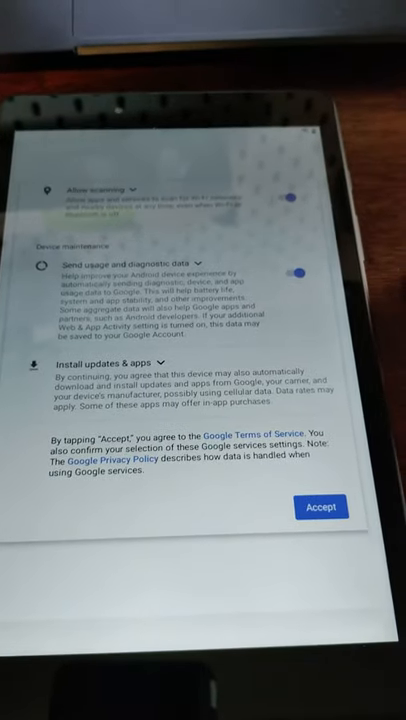
click(322, 506)
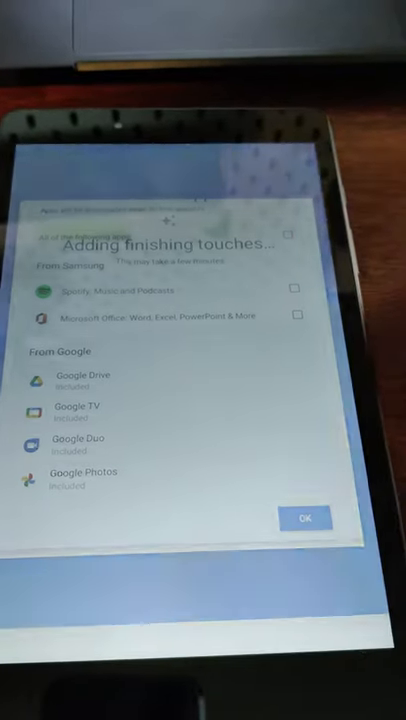
click(308, 518)
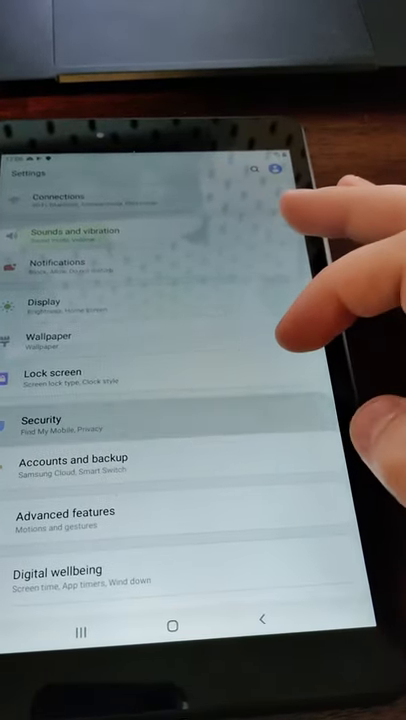
- Remove the Samsung account under Accounts and backup, then return to Settings
click(48, 424)
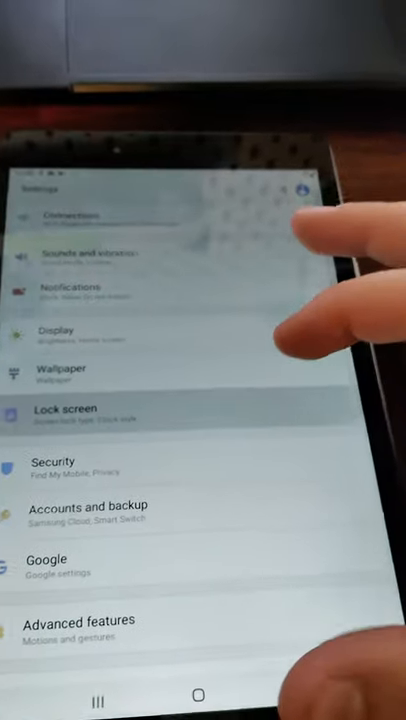
click(63, 408)
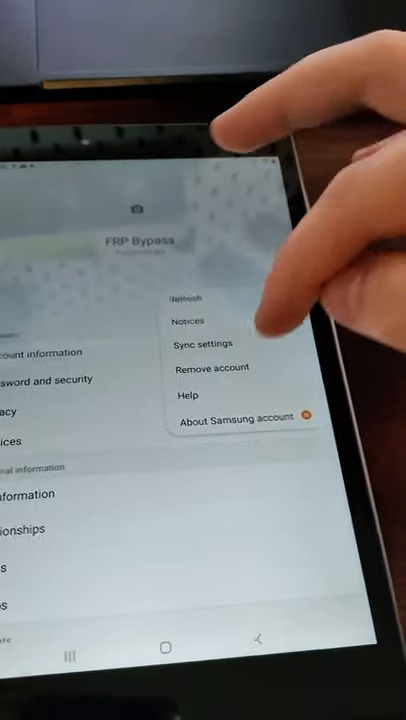
click(211, 368)
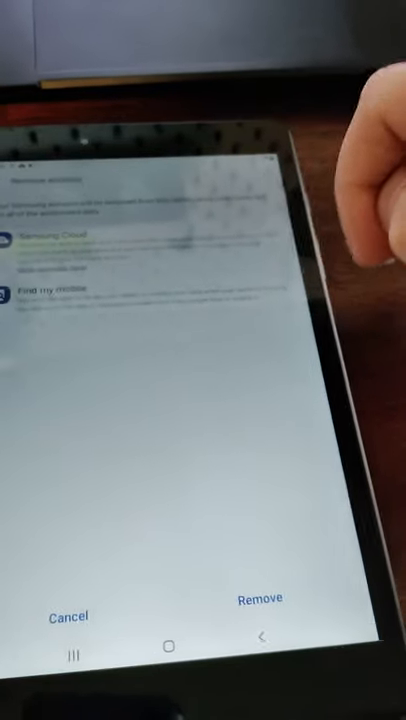
click(258, 598)
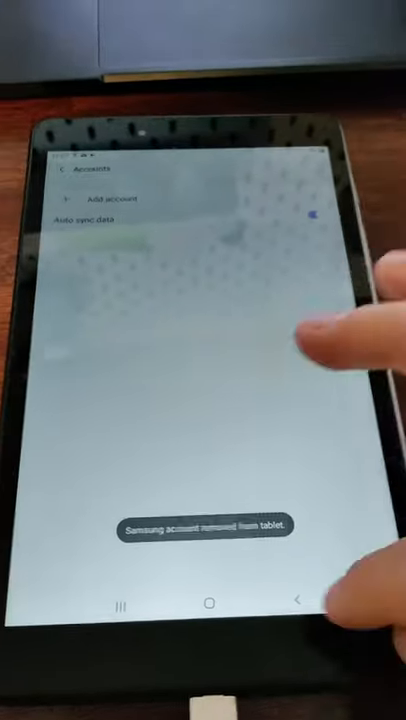
click(299, 596)
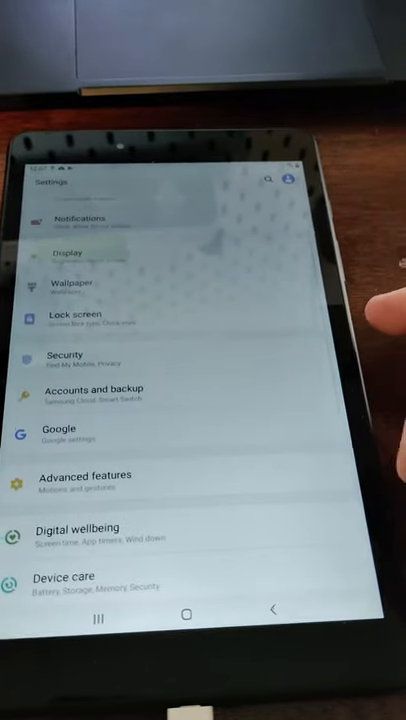
- Wipe the tablet using Factory data reset under General management > Reset
scroll(down, 3)
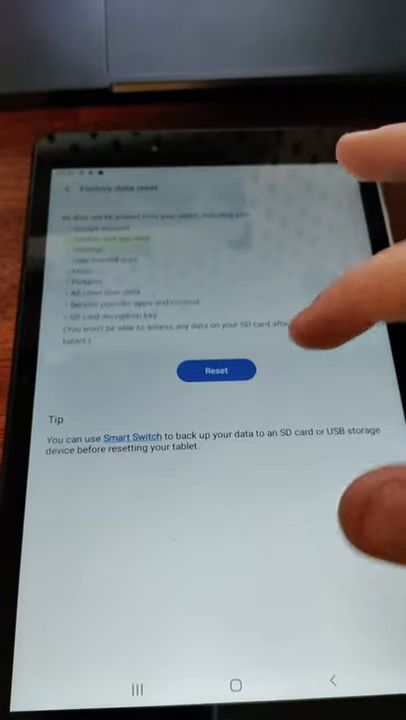
click(214, 370)
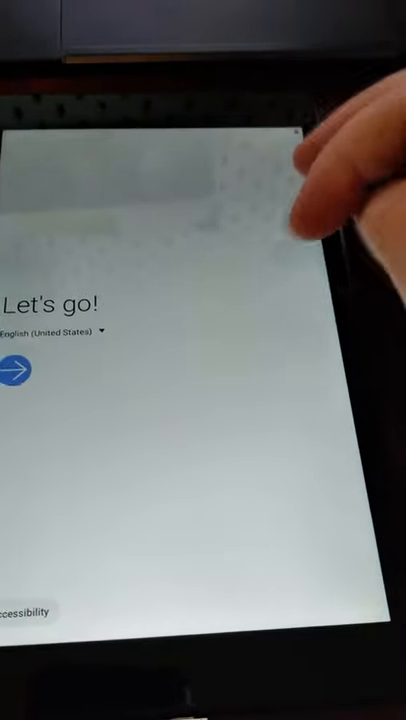
- Start setup, then accept the agreements, the current date and time, and the Google Services terms
click(22, 372)
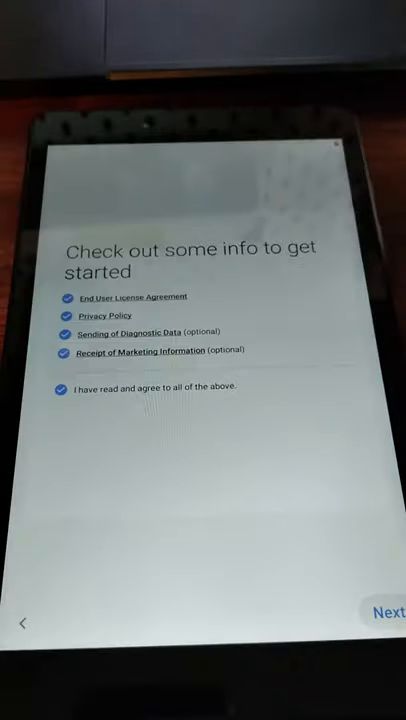
click(388, 611)
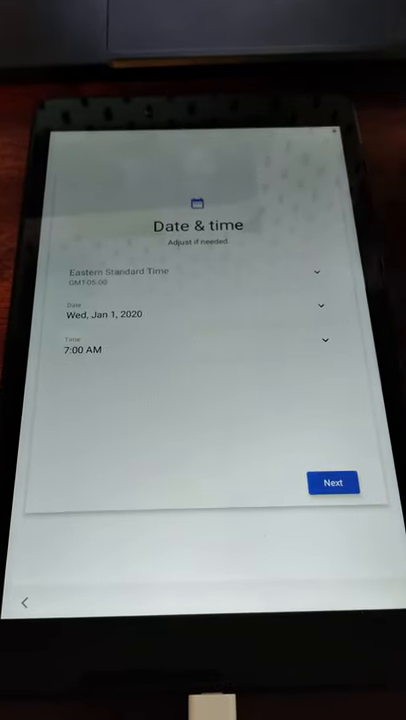
click(333, 482)
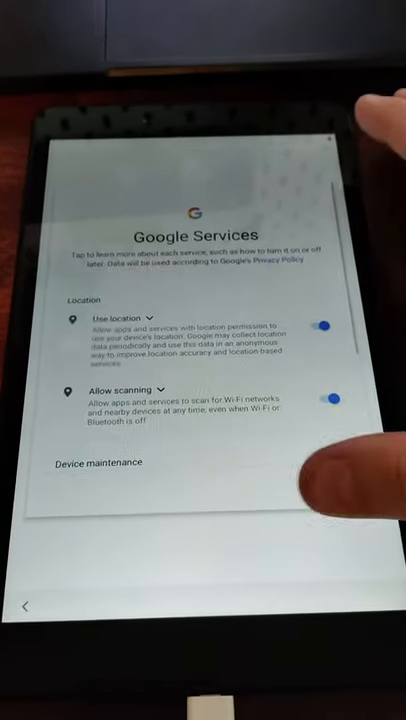
scroll(down, 3)
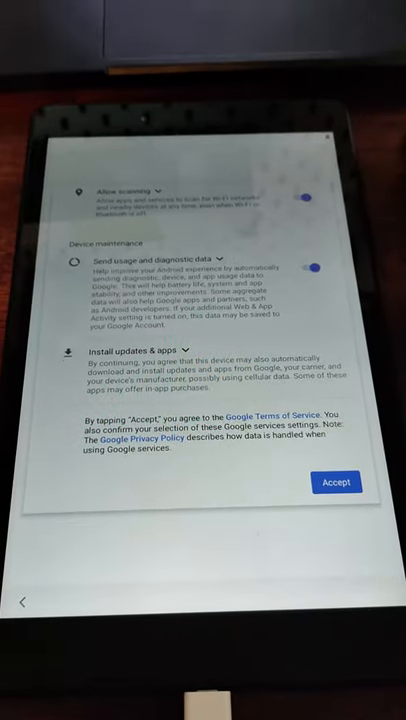
click(336, 482)
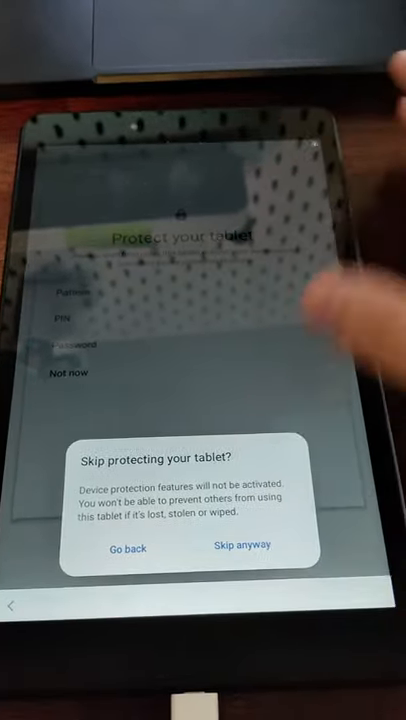
- Skip tablet protection anyway and allow the connected device to access tablet data
click(237, 545)
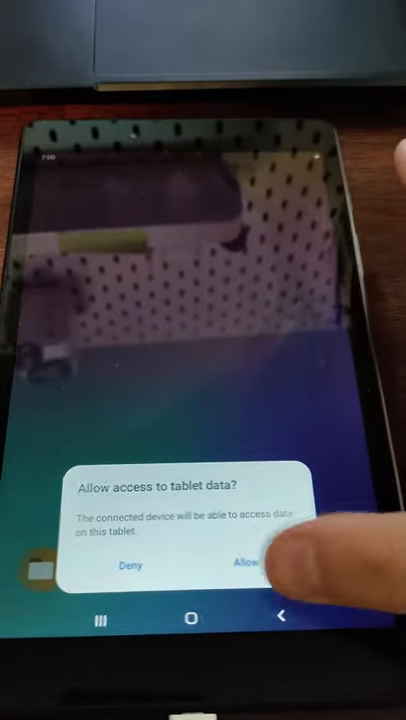
click(250, 564)
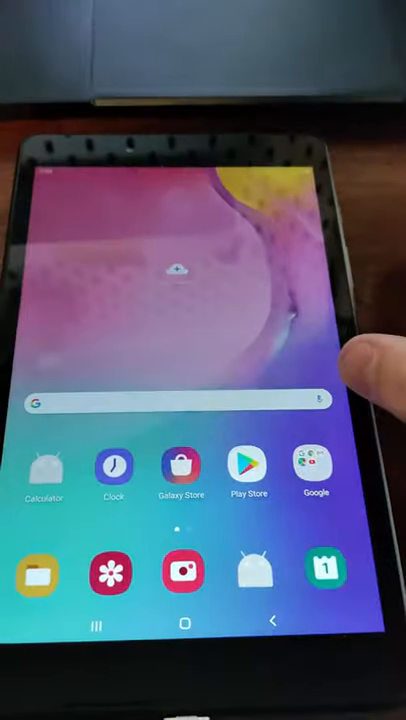